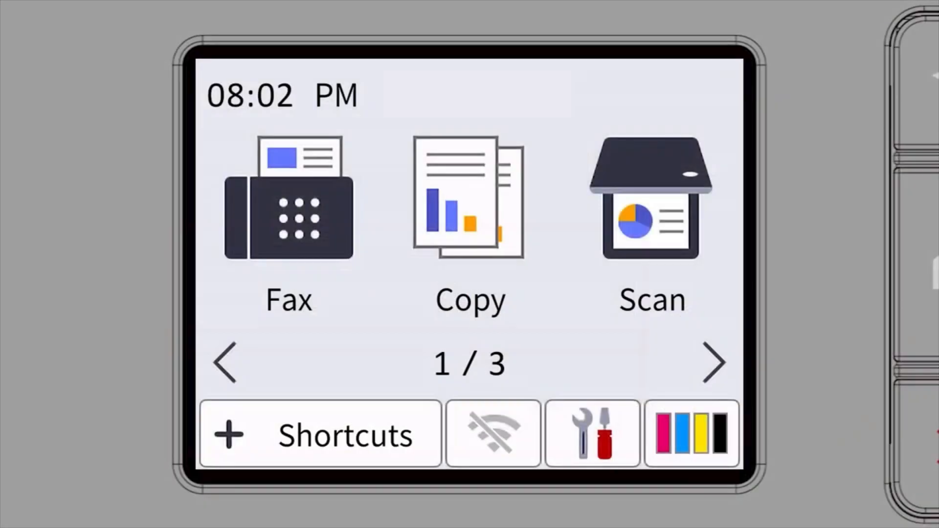
# Open network setup in the printer's Settings and accept enabling wireless LAN.
pyautogui.click(591, 432)
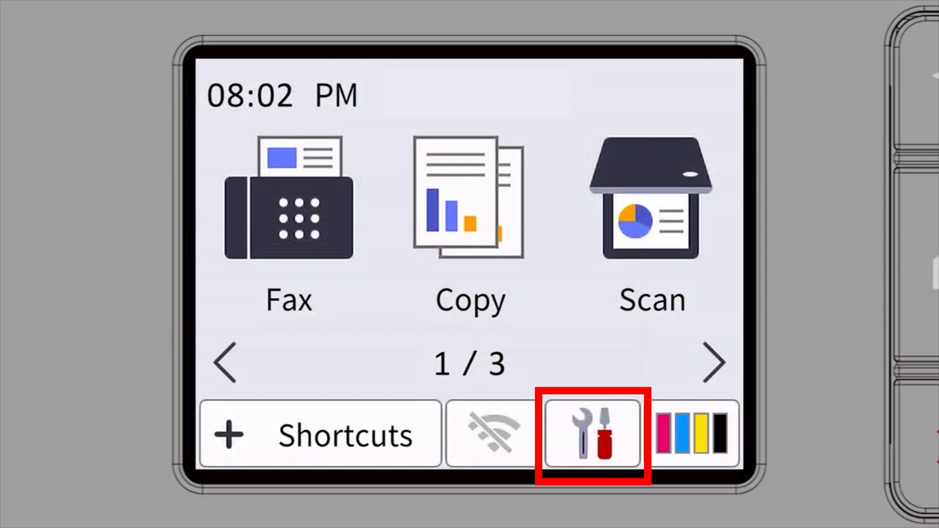
pyautogui.click(592, 433)
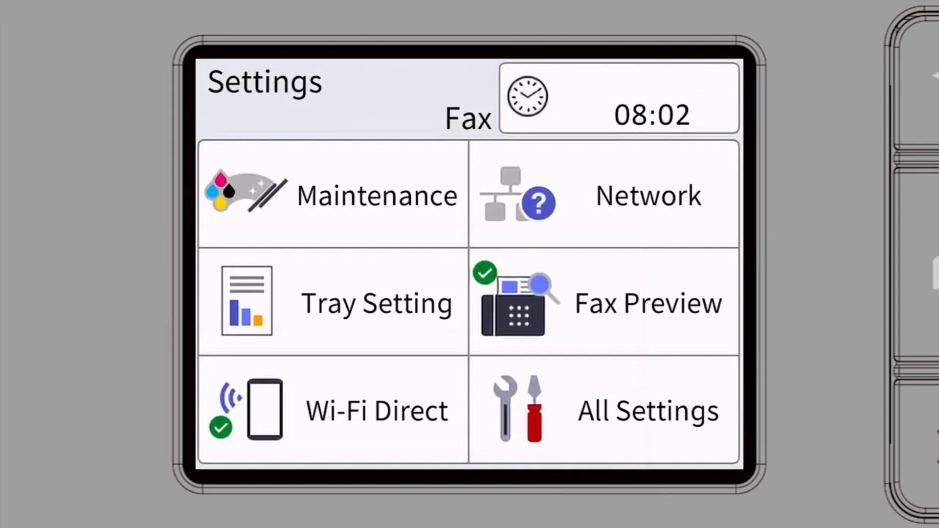
pyautogui.click(648, 195)
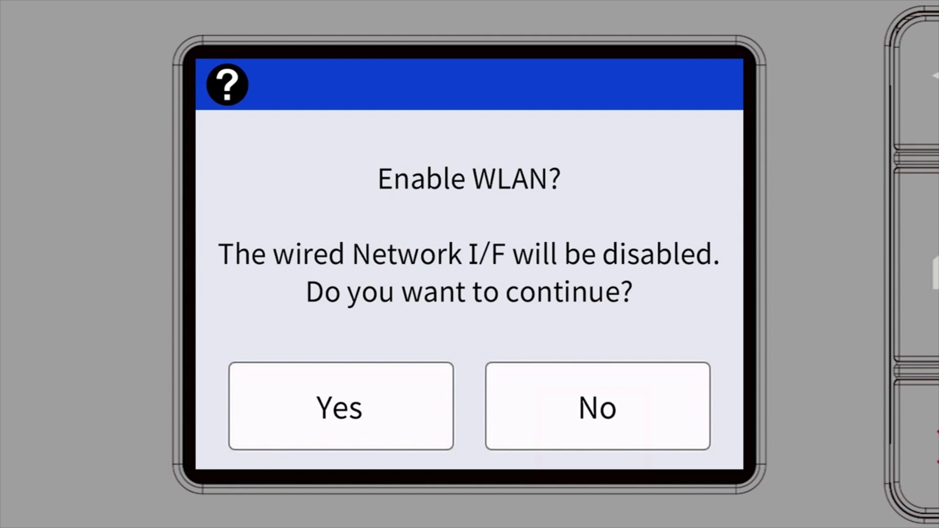
pyautogui.click(340, 406)
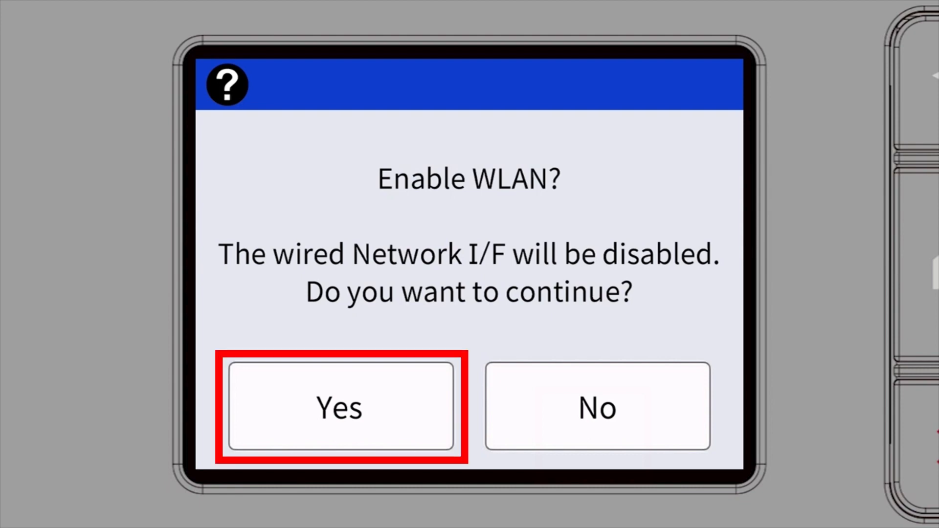
pyautogui.click(339, 405)
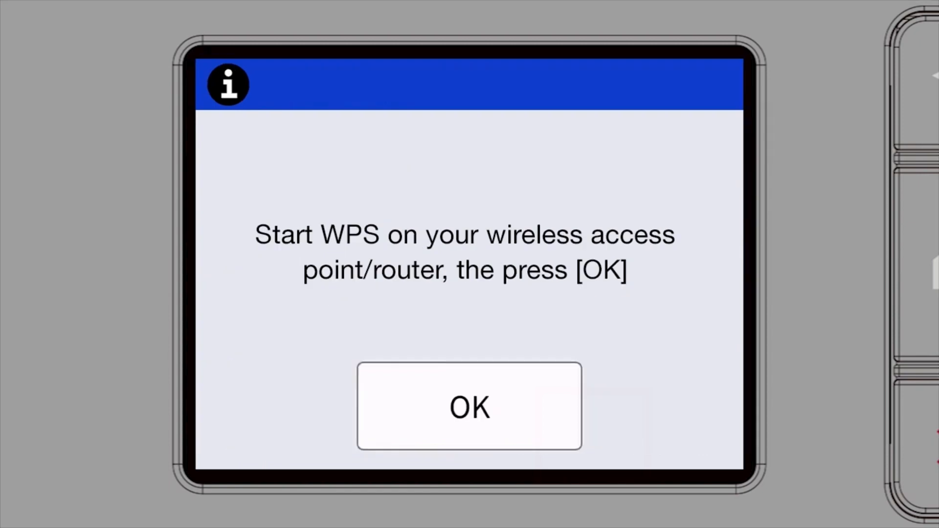
# Confirm on the printer that WPS was started on the router.
pyautogui.click(469, 406)
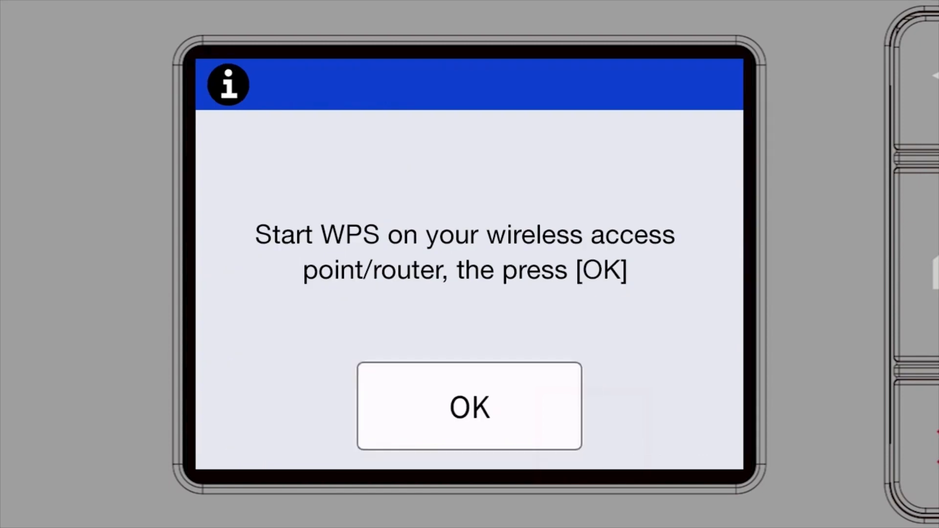
pyautogui.click(469, 406)
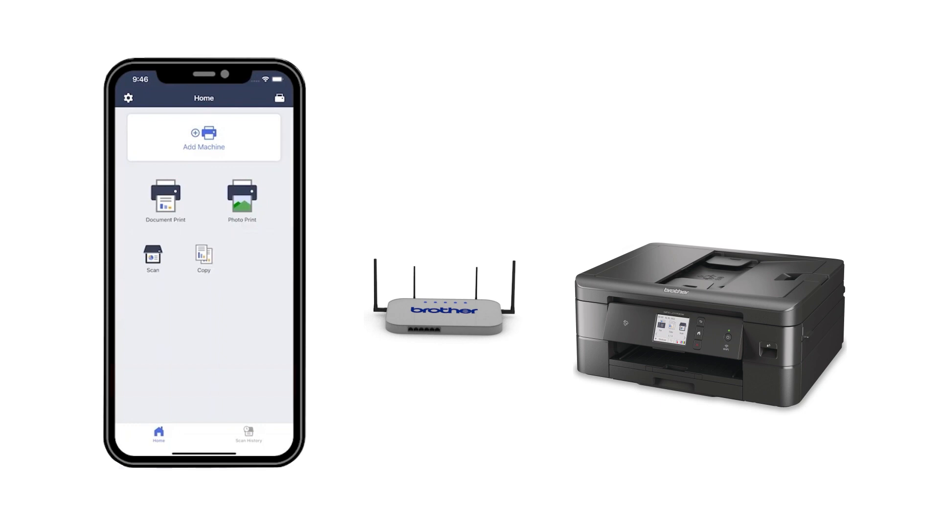
# Tap Add Machine on the Brother Mobile Connect Home screen.
pyautogui.click(203, 136)
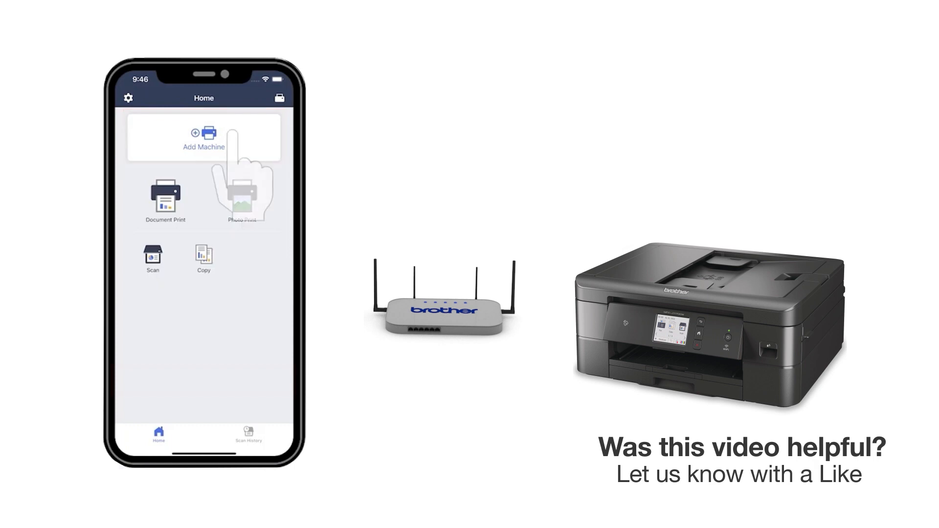
pyautogui.click(202, 138)
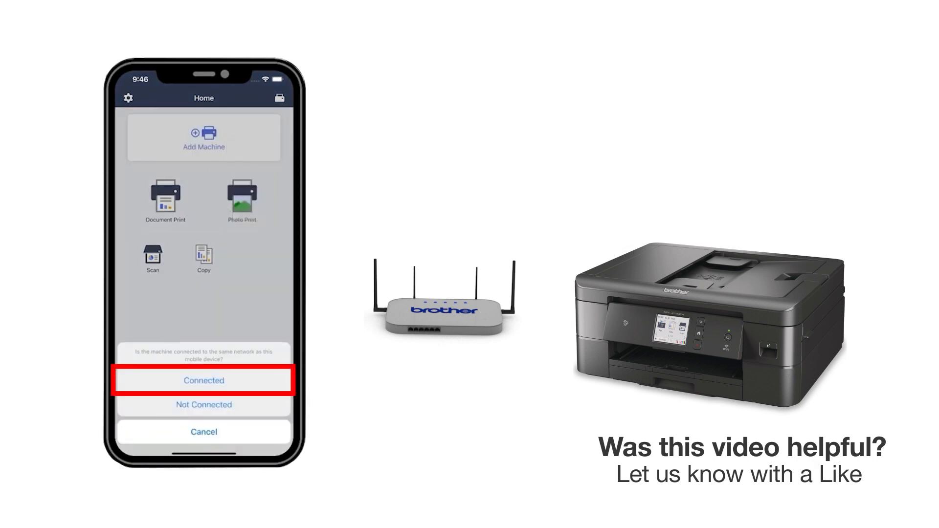